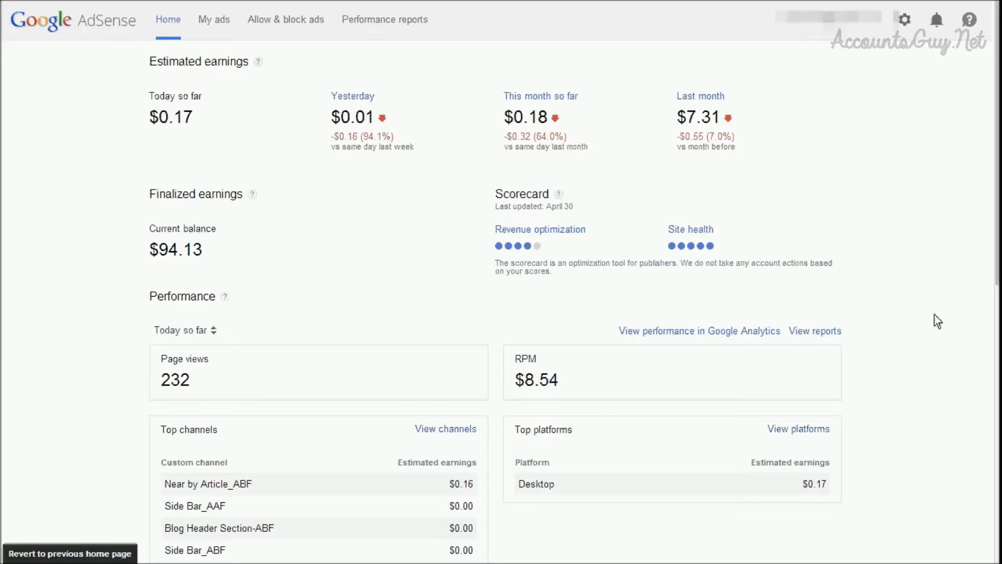
Go to the Payments area from the account settings gear menu
click(903, 19)
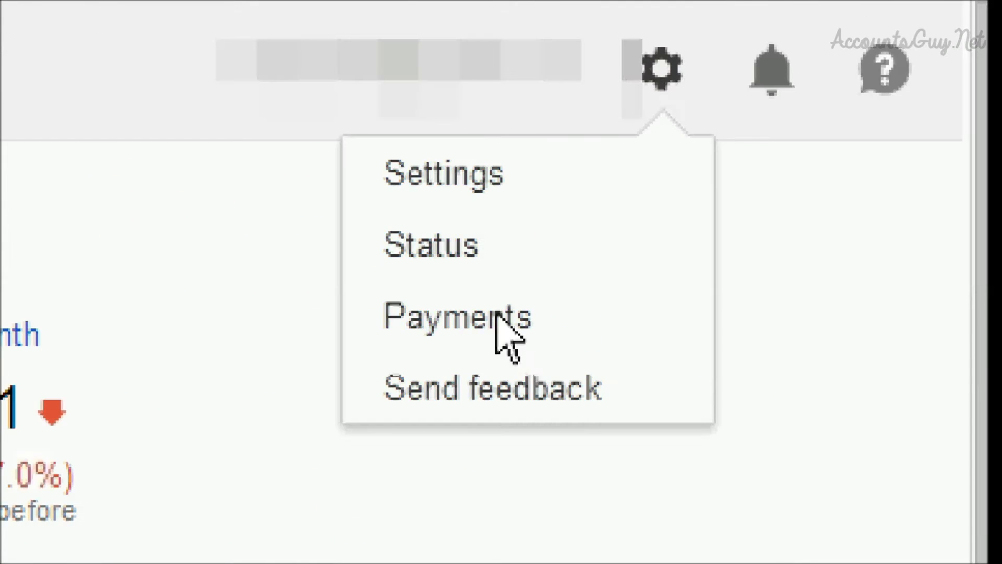
click(454, 317)
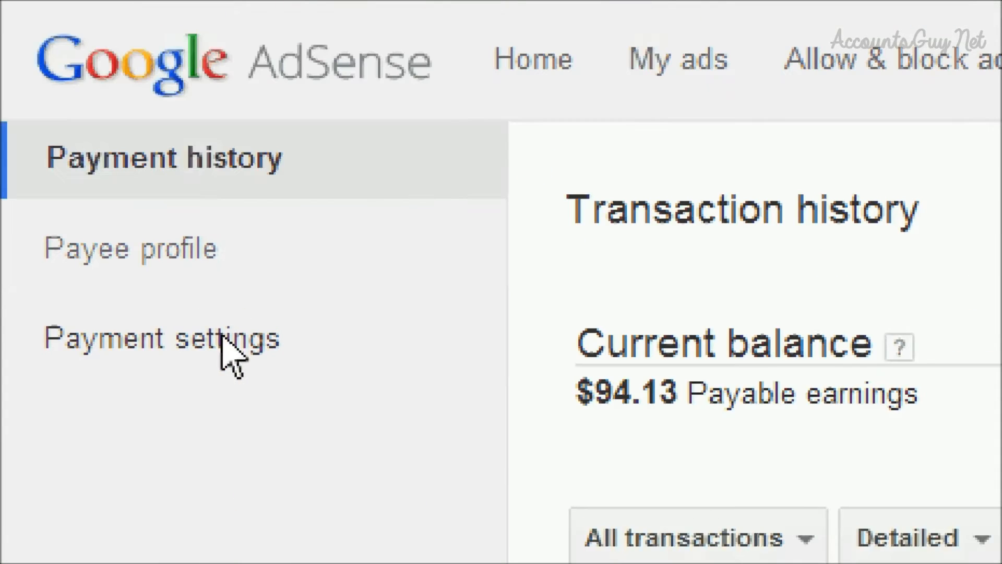
Go to Payment settings to start adding a wire transfer form of payment
click(163, 338)
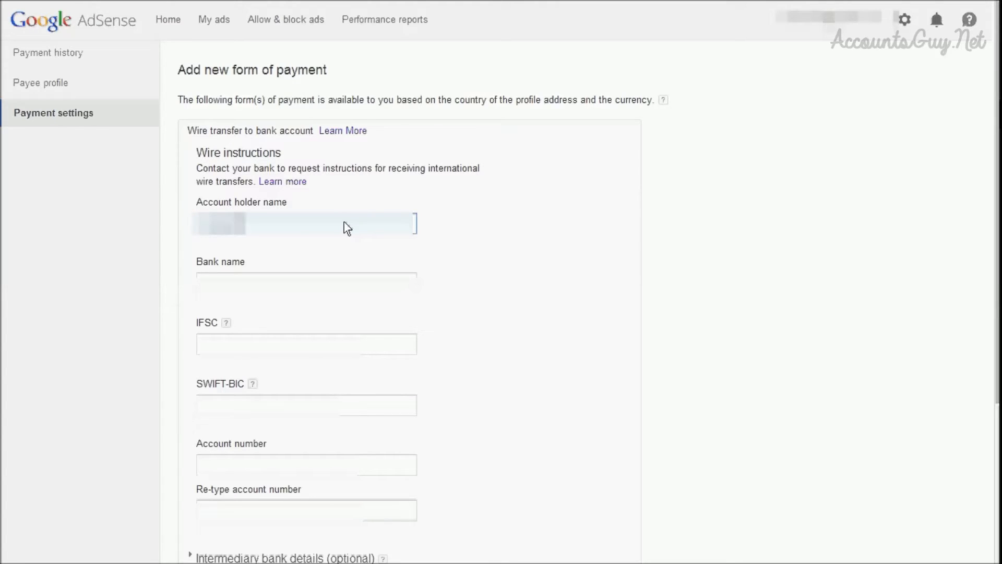
Enter the bank name, IFSC code, SWIFT-BIC code and re-entered account number
click(306, 283)
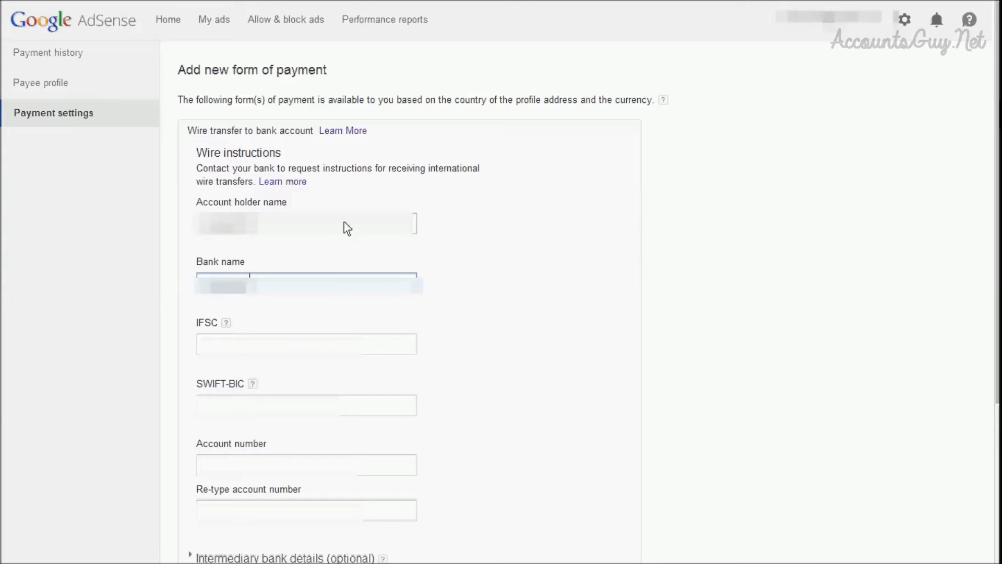
click(307, 344)
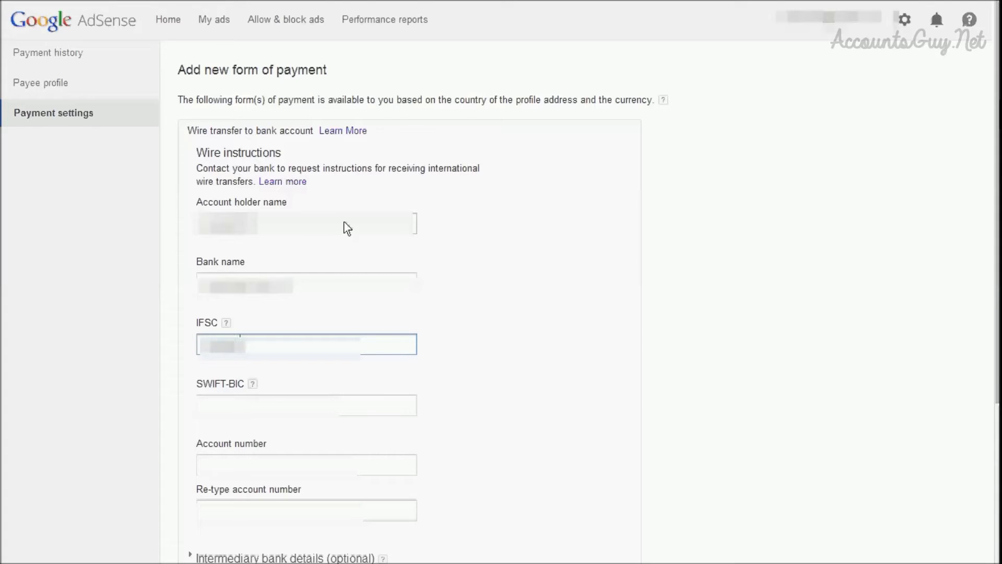
click(305, 405)
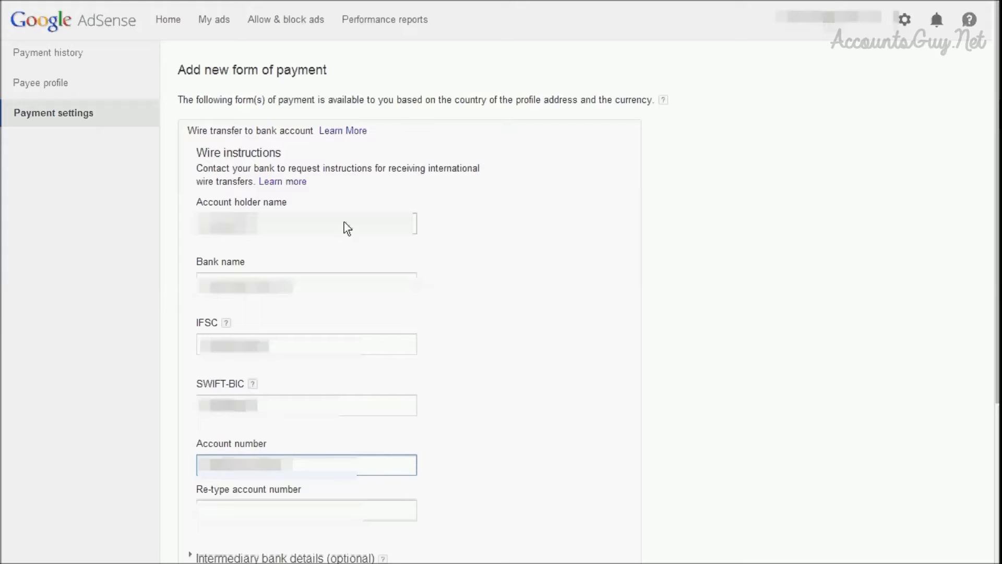
click(306, 510)
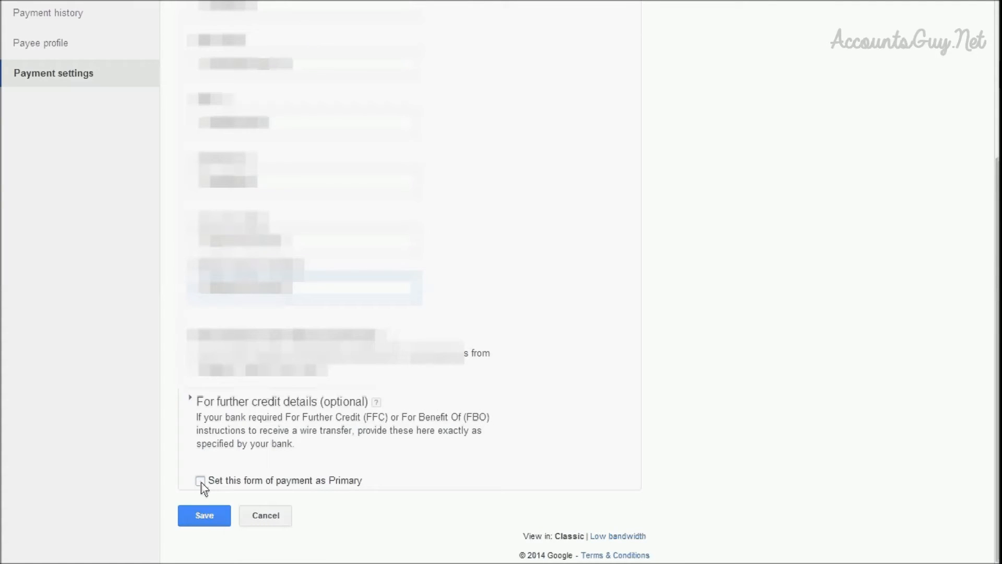
Mark the wire transfer as the primary form of payment and save it
click(200, 480)
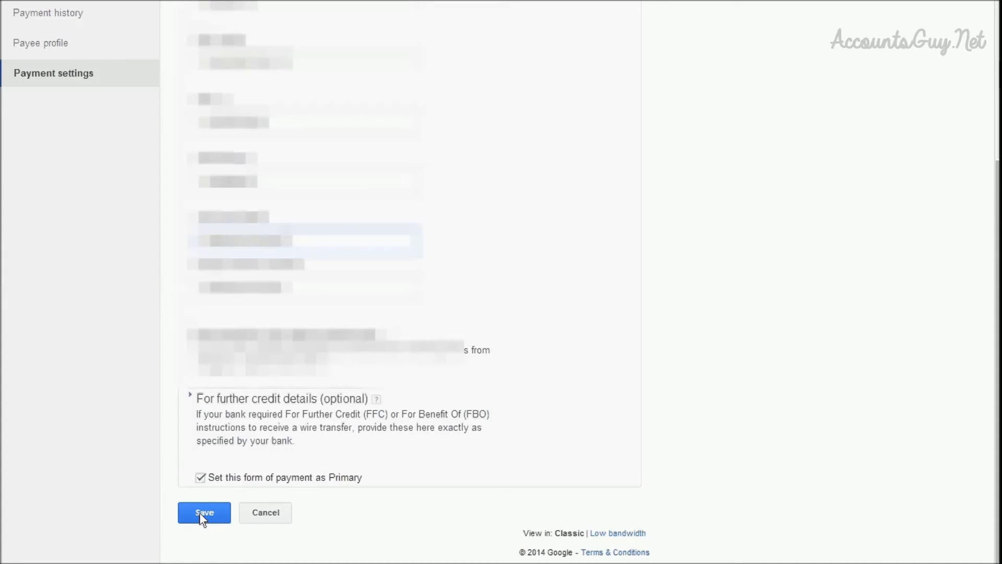
click(204, 511)
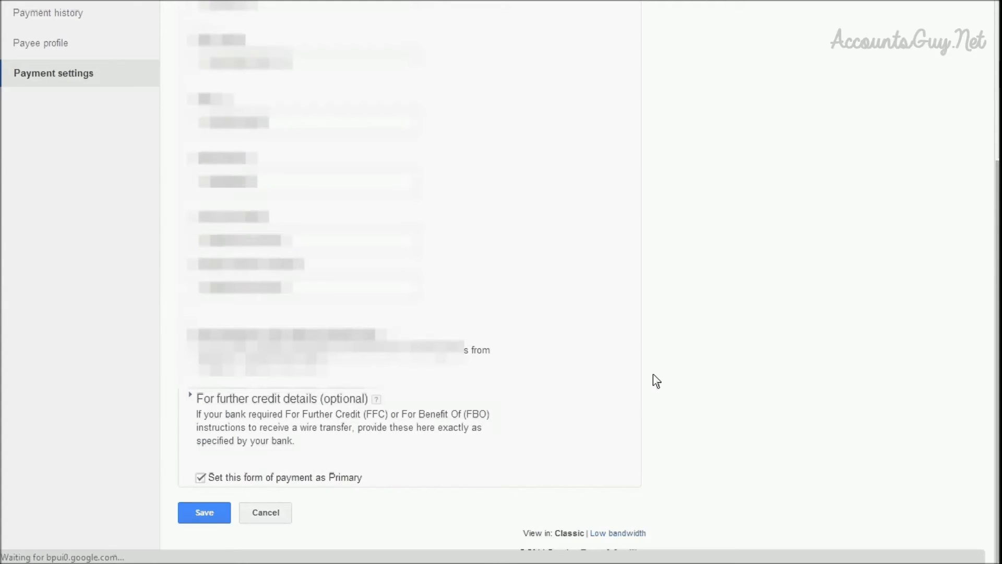
click(204, 512)
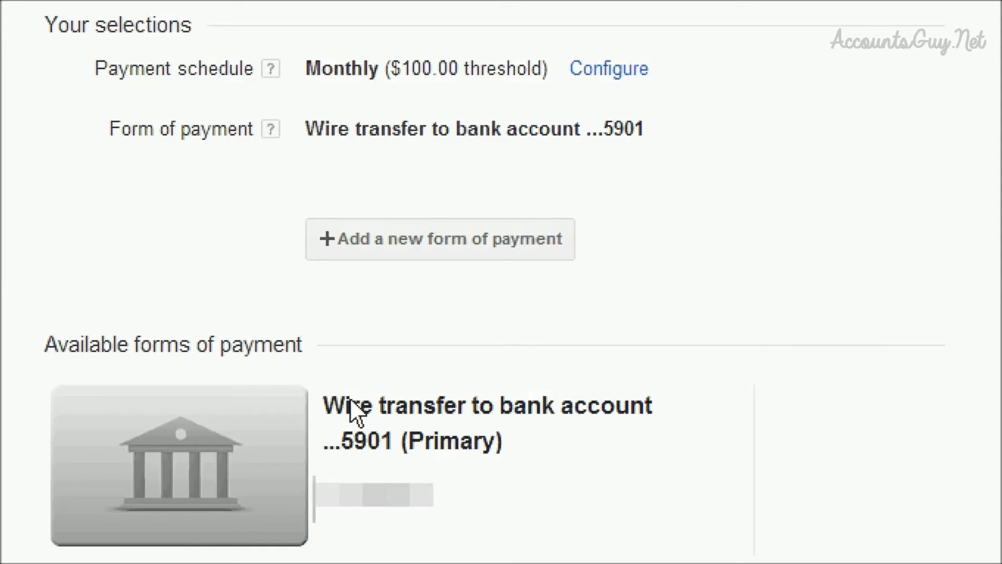
mouse_move(447, 421)
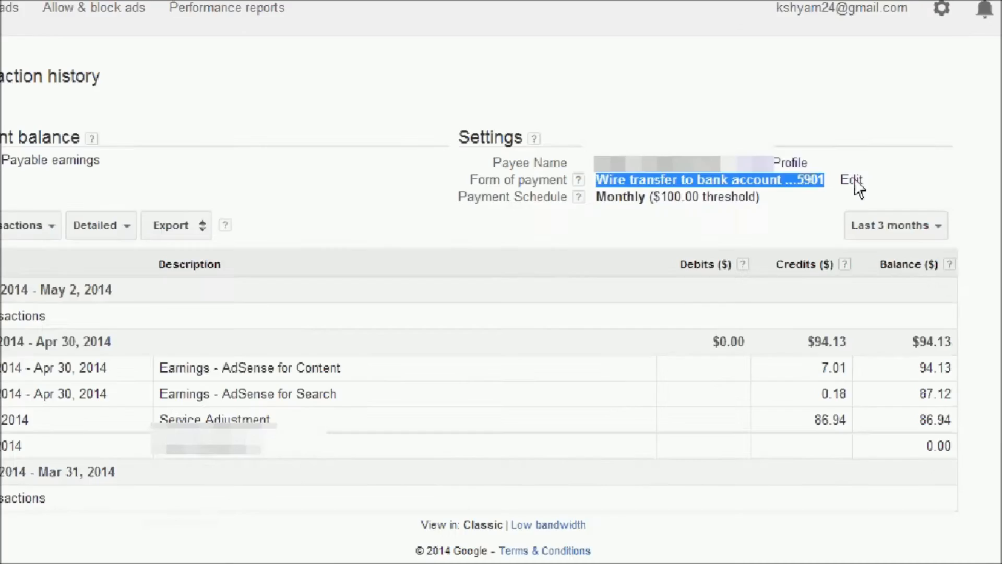
Edit the form of payment from Payment history to return to Payment settings
click(850, 179)
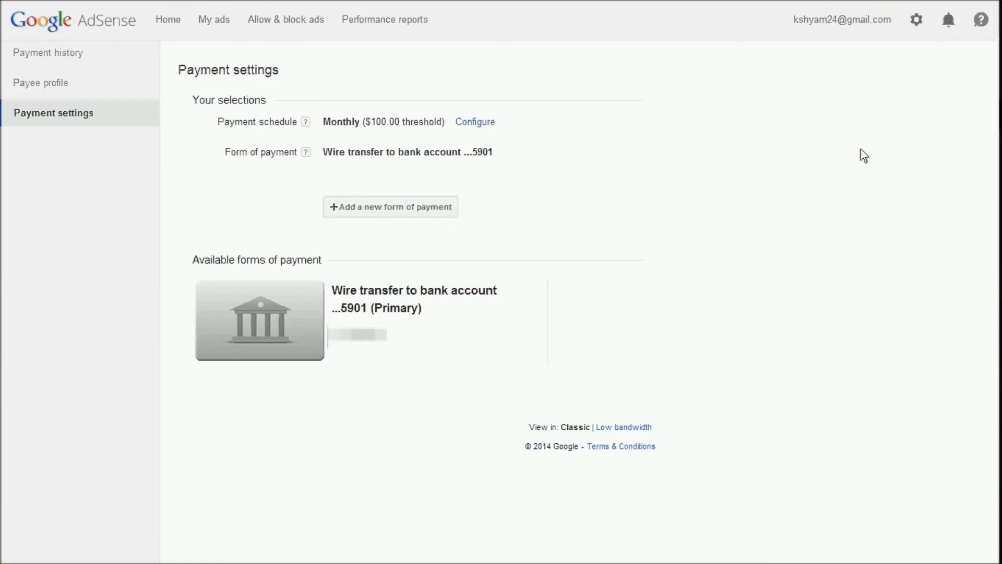
mouse_move(357, 317)
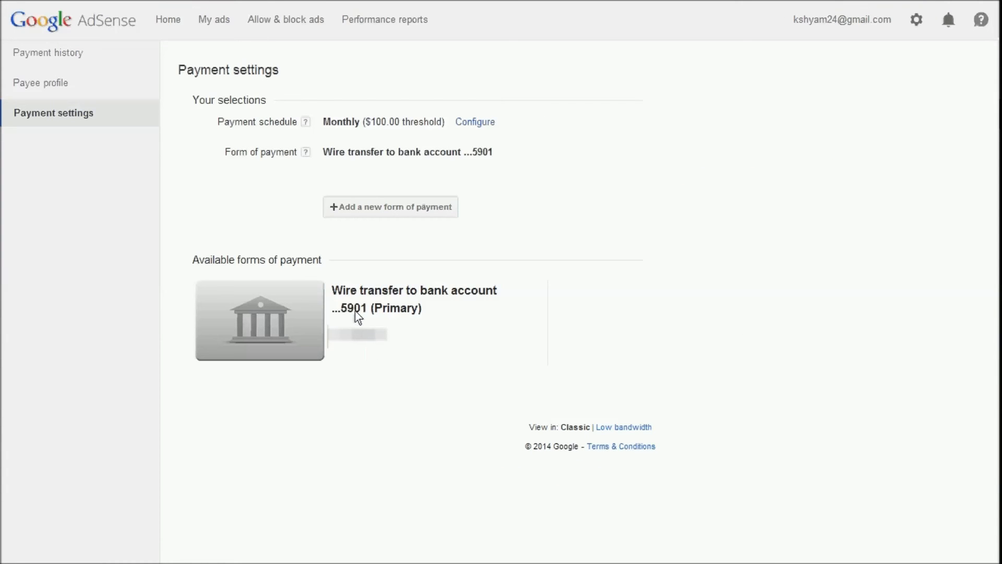
mouse_move(408, 311)
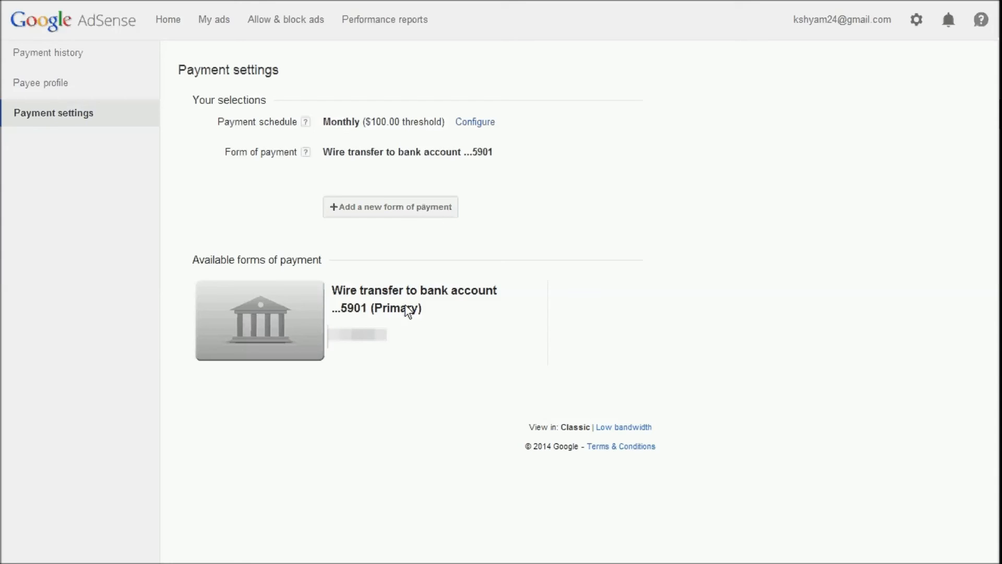
mouse_move(432, 297)
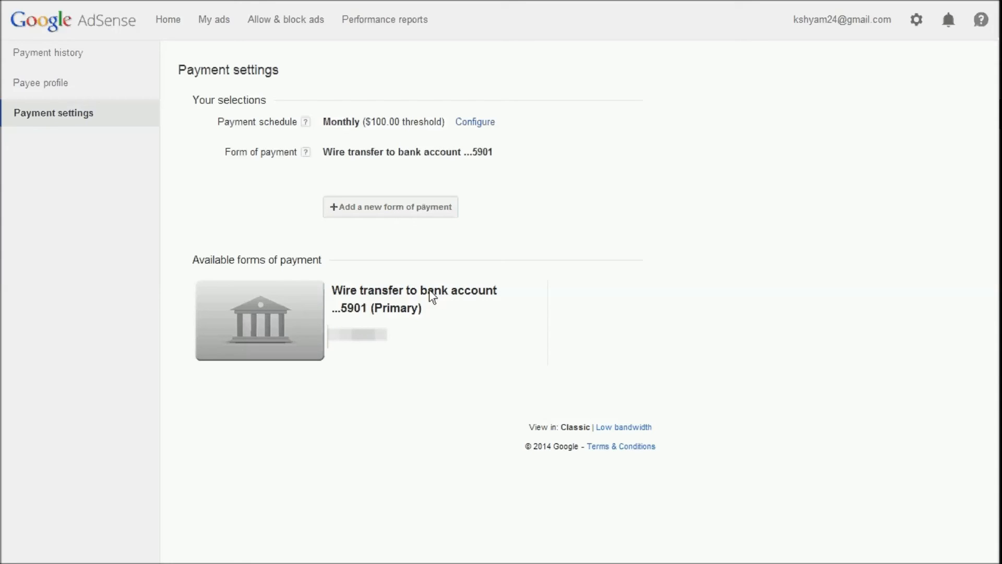